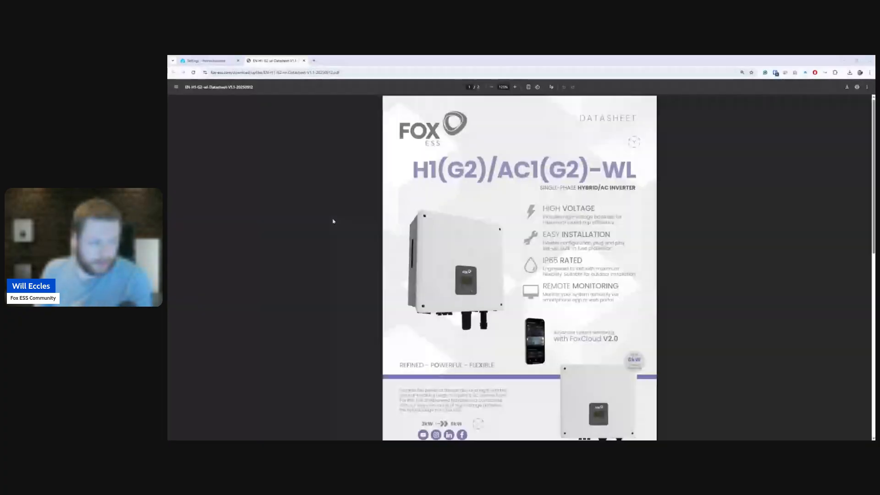
Switch from the inverter datasheet PDF back to the Home Assistant FoxESS Modbus device page
click(206, 60)
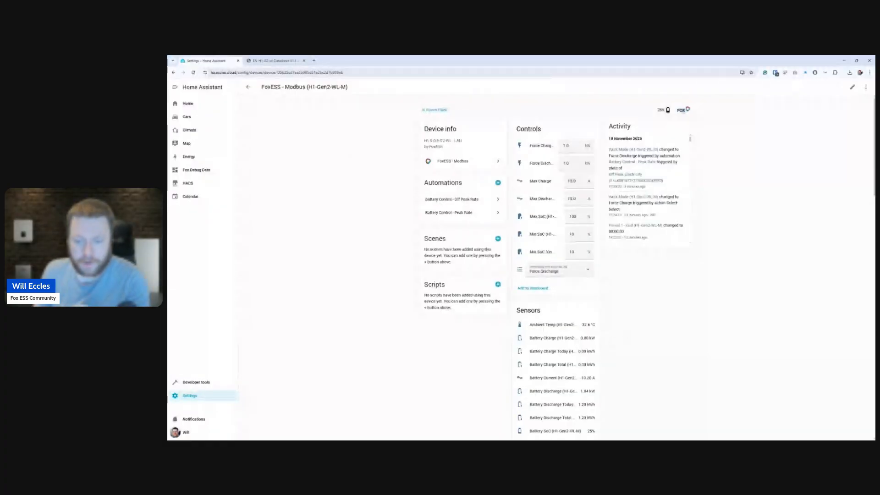
Set the inverter Work Mode to Force Charge in the Controls card
scroll(down, 3)
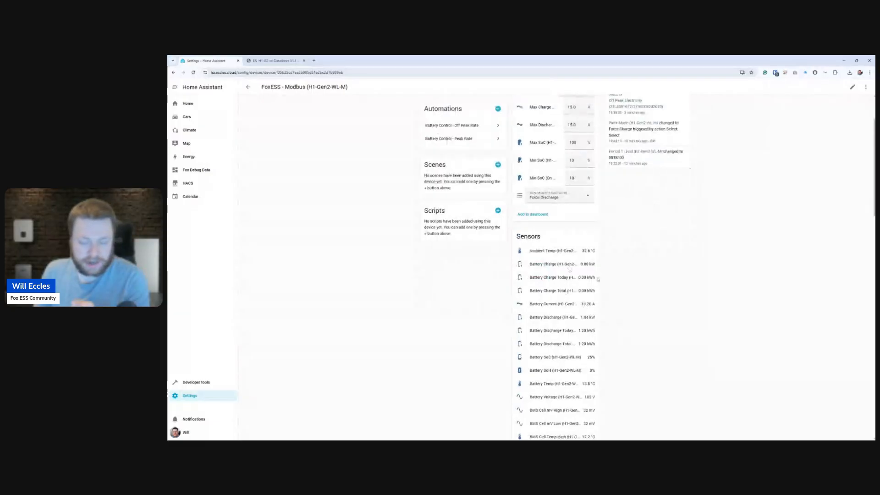
scroll(down, 3)
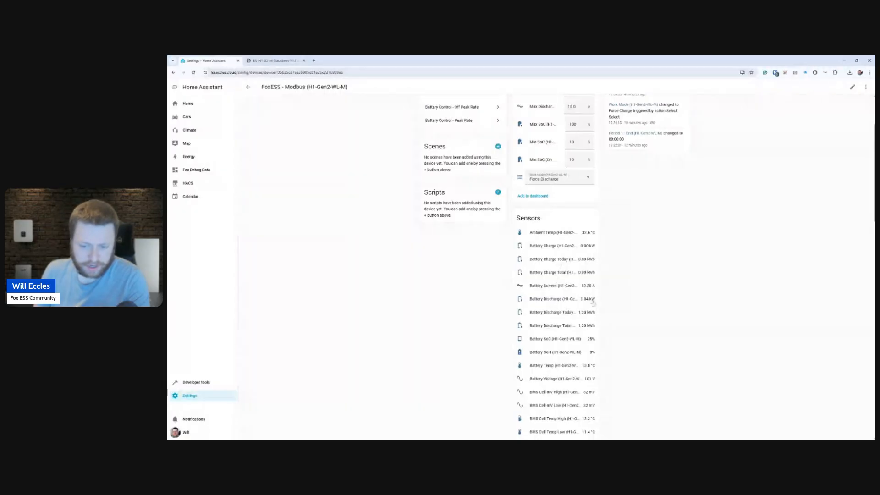
click(553, 299)
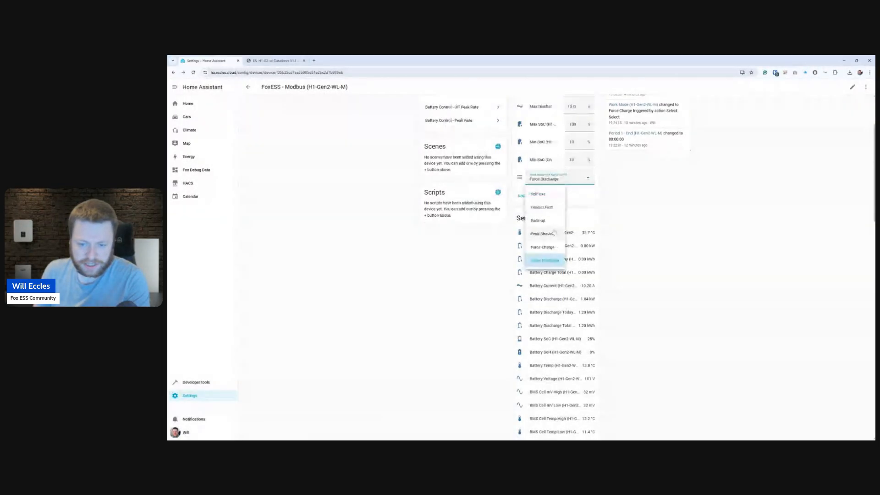
click(541, 246)
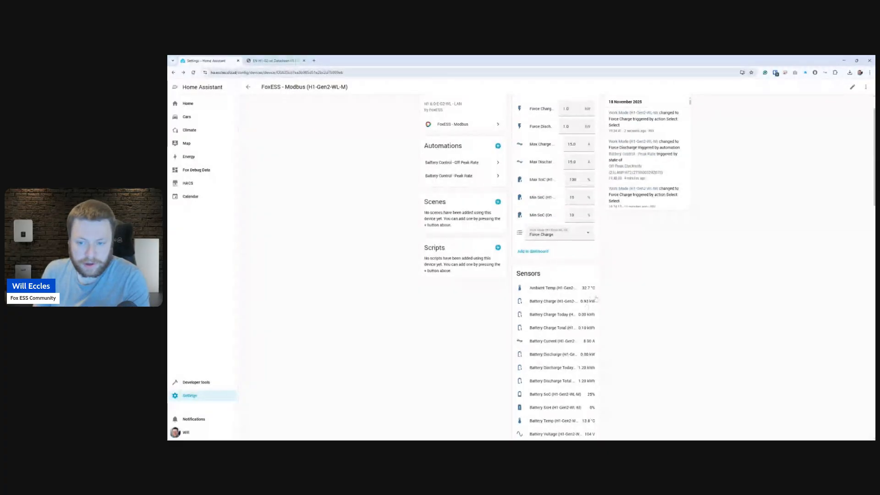
scroll(down, 3)
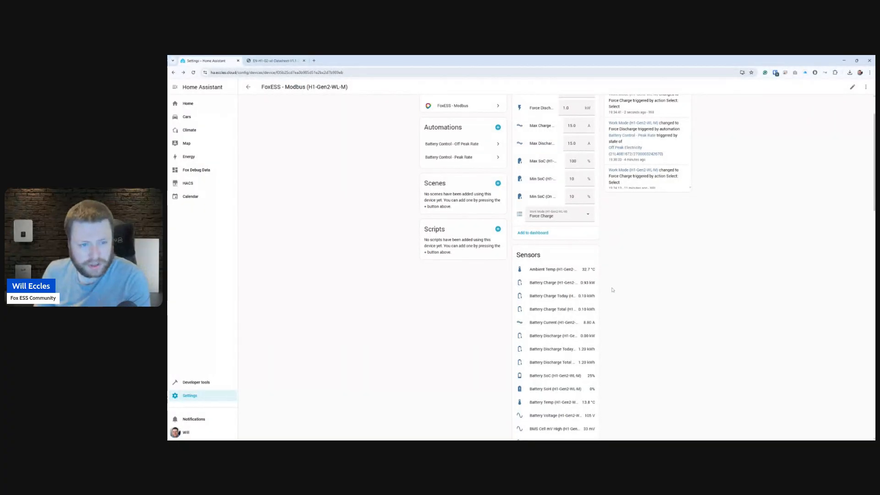
scroll(down, 3)
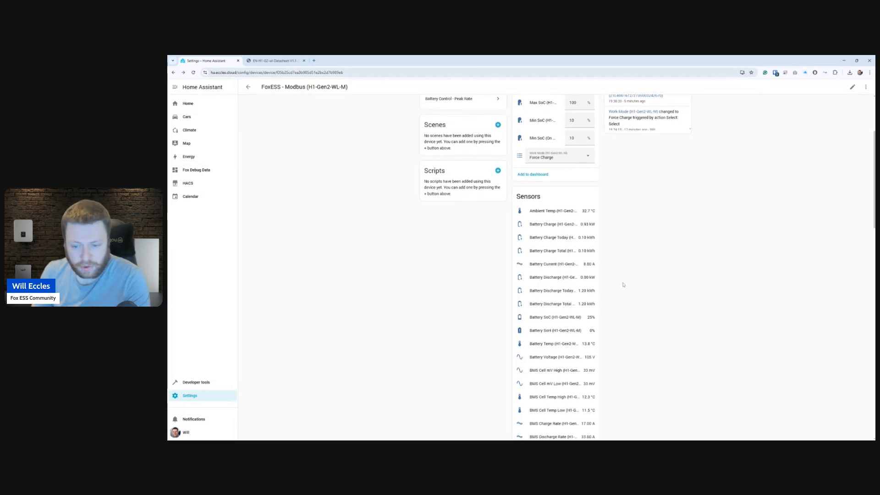
scroll(down, 3)
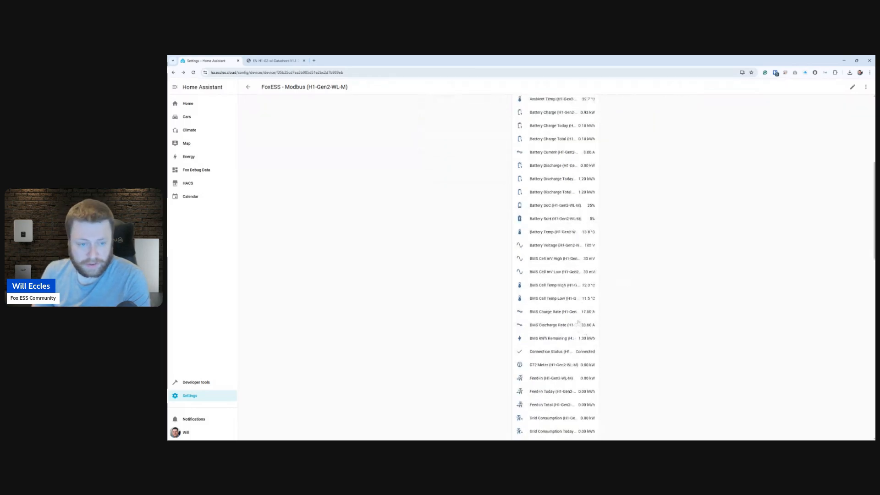
scroll(down, 3)
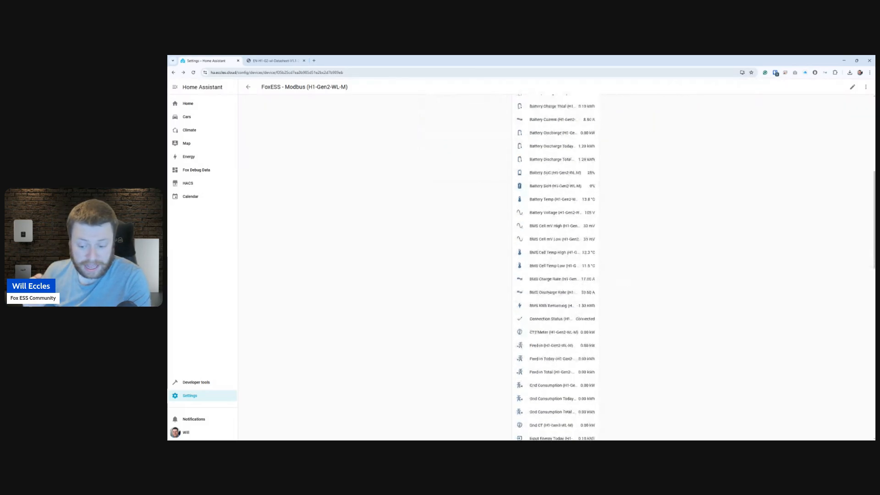